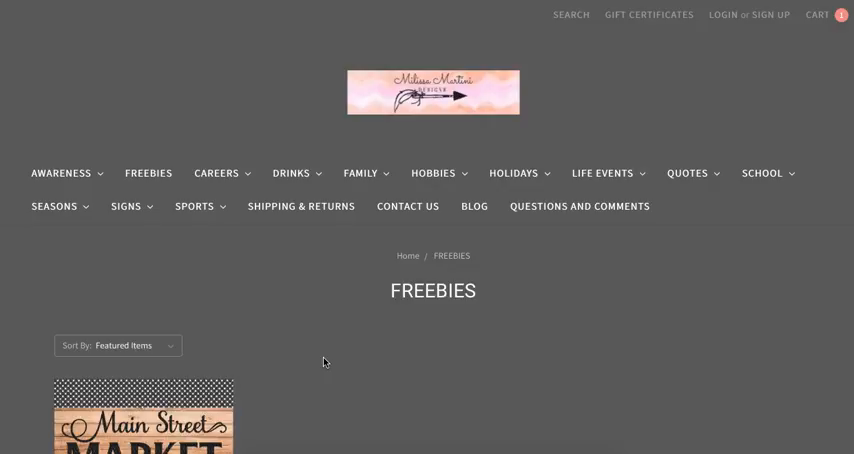
- Add the Thursday March 2nd Freebie design to the cart, bringing two items totaling $3.00
{"action": "scroll", "scroll_direction": "down", "scroll_amount": 3}
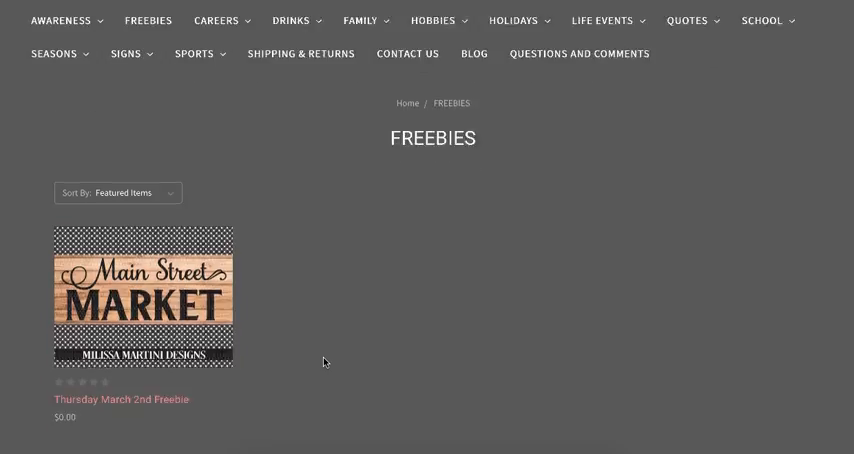
{"action": "scroll", "scroll_direction": "down", "scroll_amount": 3}
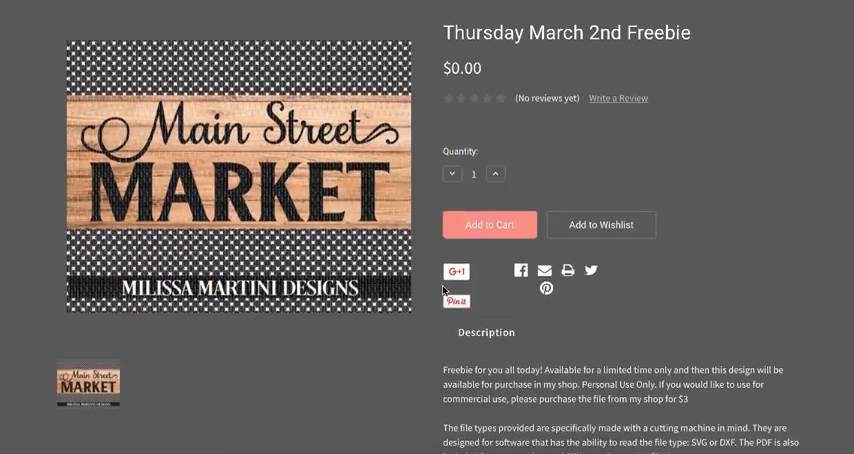
{"action": "left_click", "coordinate": [489, 224]}
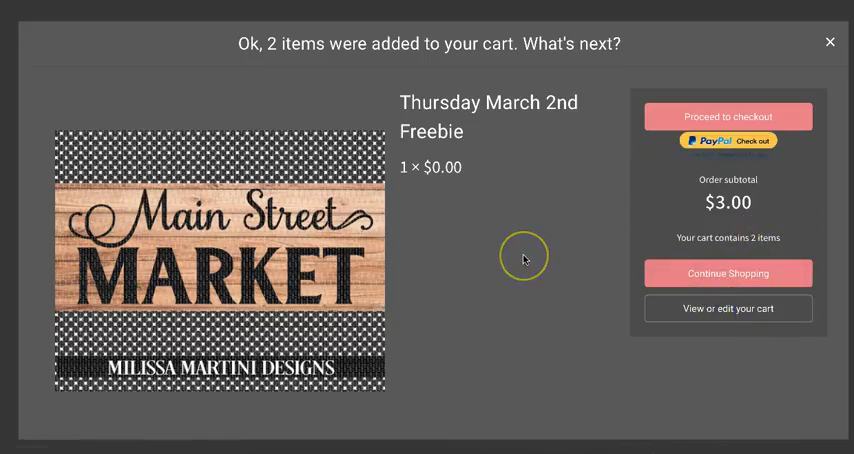
- Delete the $3.00 design from the cart, leaving only the freebie at $0.00
{"action": "left_click", "coordinate": [725, 308]}
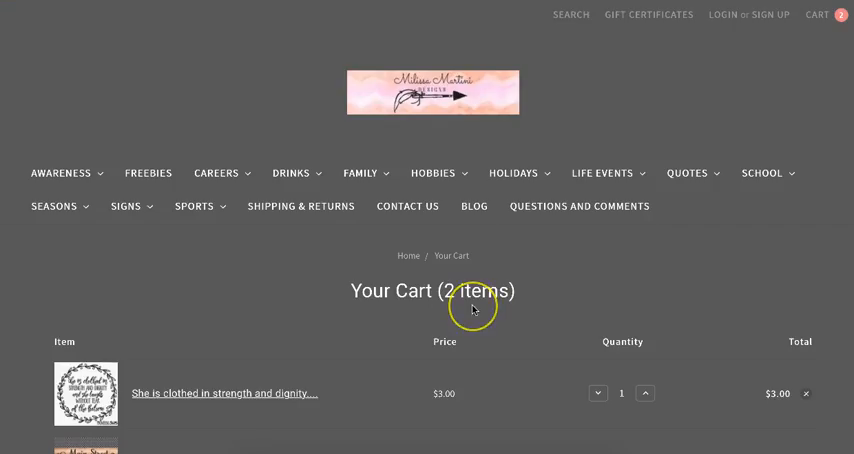
{"action": "left_click", "coordinate": [805, 227]}
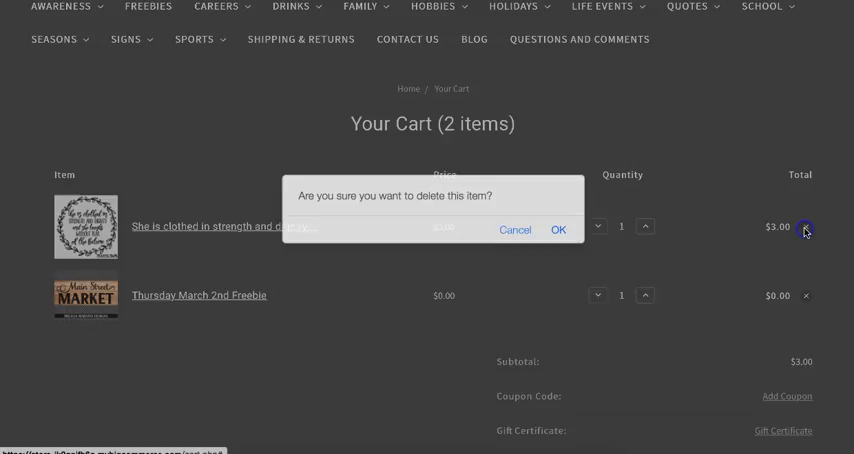
{"action": "left_click", "coordinate": [558, 229]}
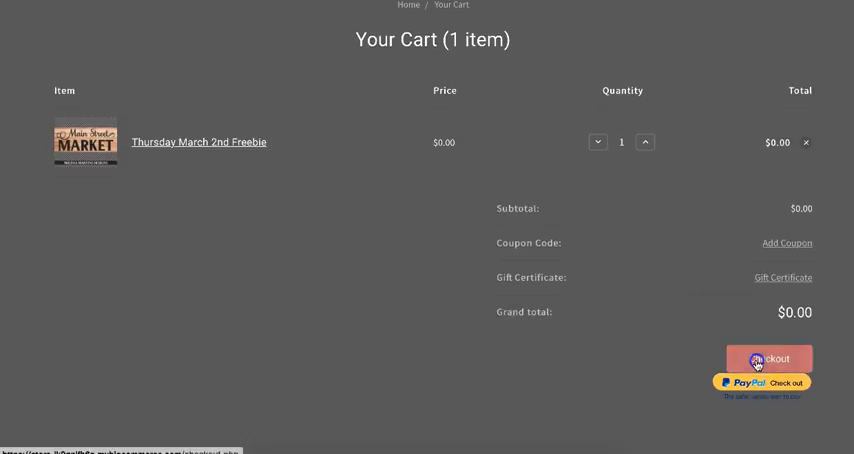
- Start checkout and choose registering an account at the Account Details step
{"action": "left_click", "coordinate": [768, 362]}
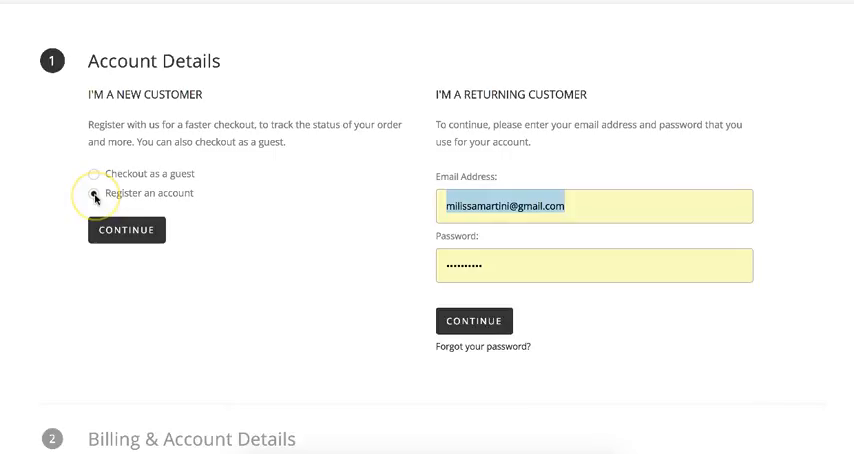
{"action": "left_click", "coordinate": [93, 174]}
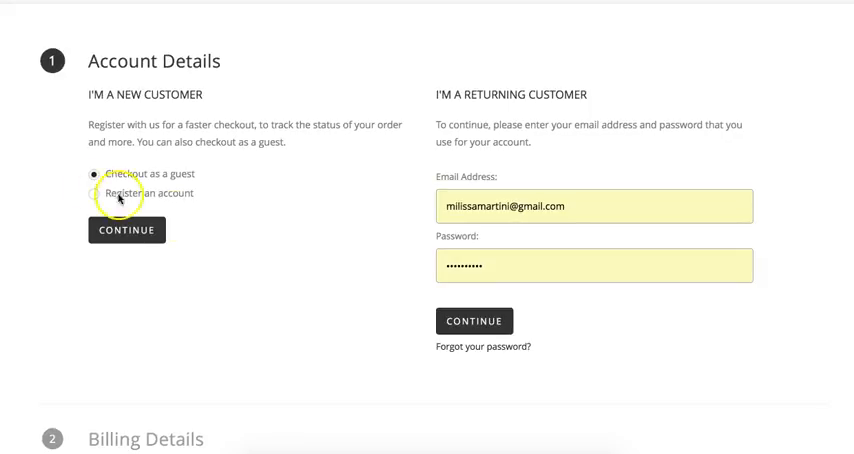
{"action": "left_click", "coordinate": [94, 193]}
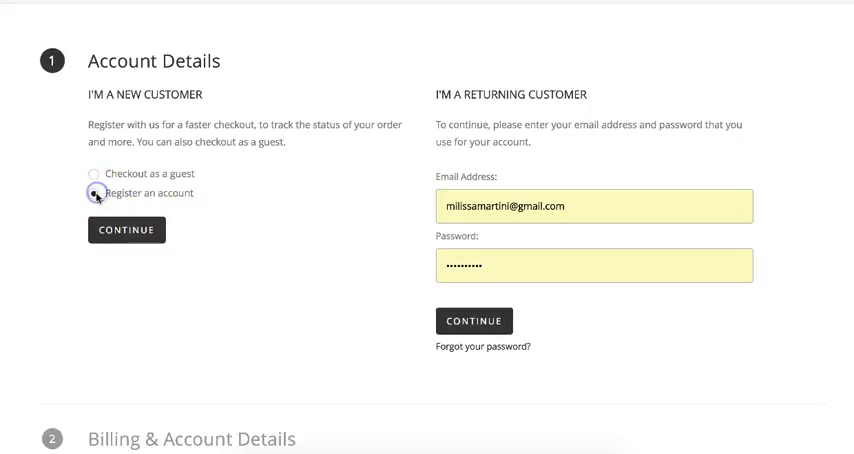
{"action": "left_click", "coordinate": [127, 230]}
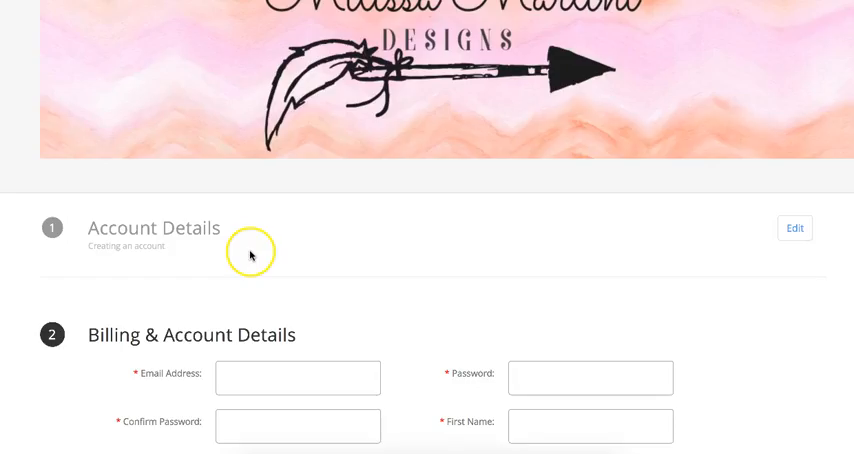
{"action": "scroll", "scroll_direction": "down", "scroll_amount": 3}
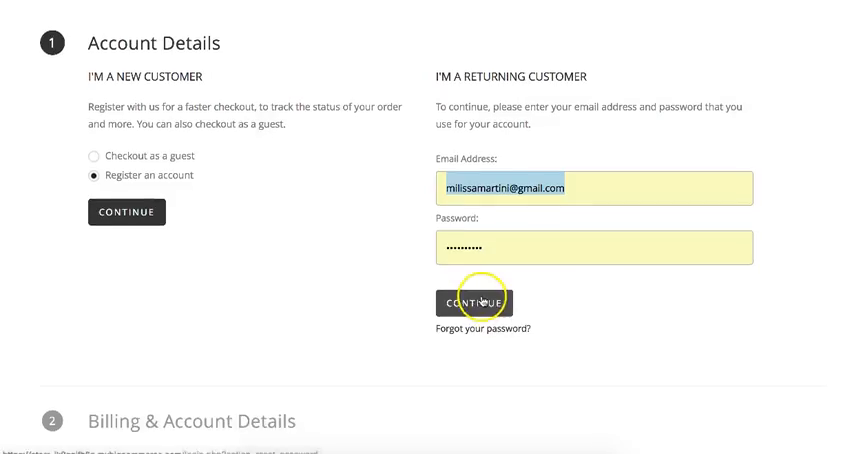
- Sign in as returning customer, bill to the saved address, and place the $0.00 order
{"action": "left_click", "coordinate": [474, 301]}
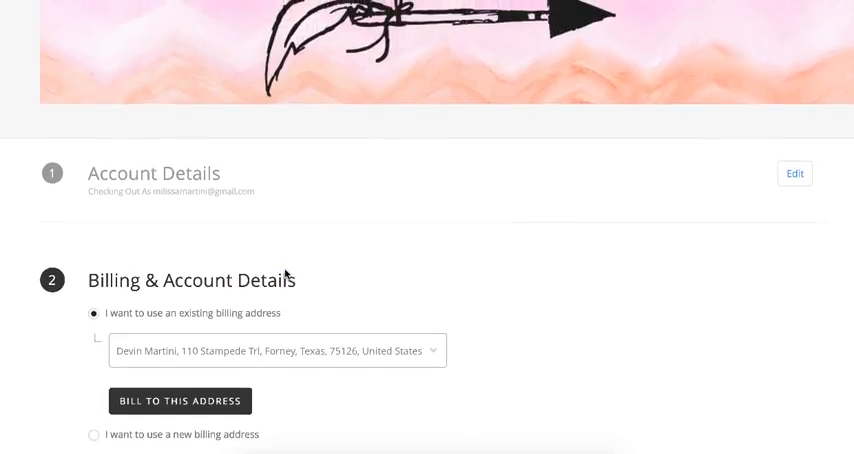
{"action": "left_click", "coordinate": [179, 400]}
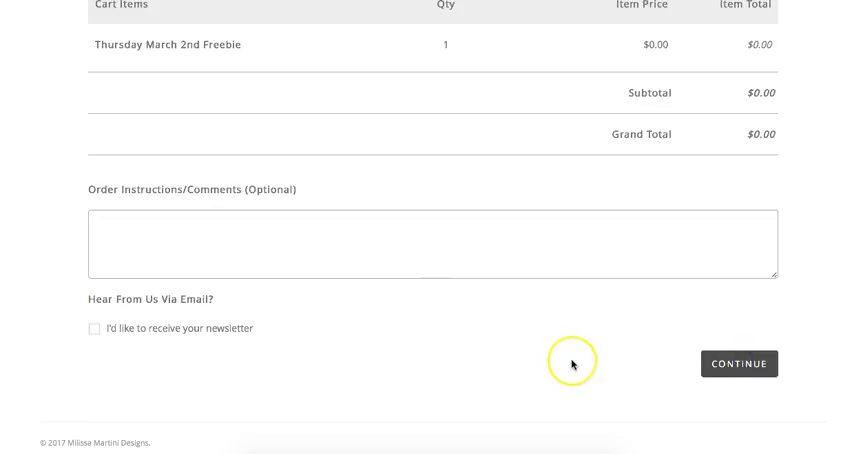
{"action": "left_click", "coordinate": [740, 363]}
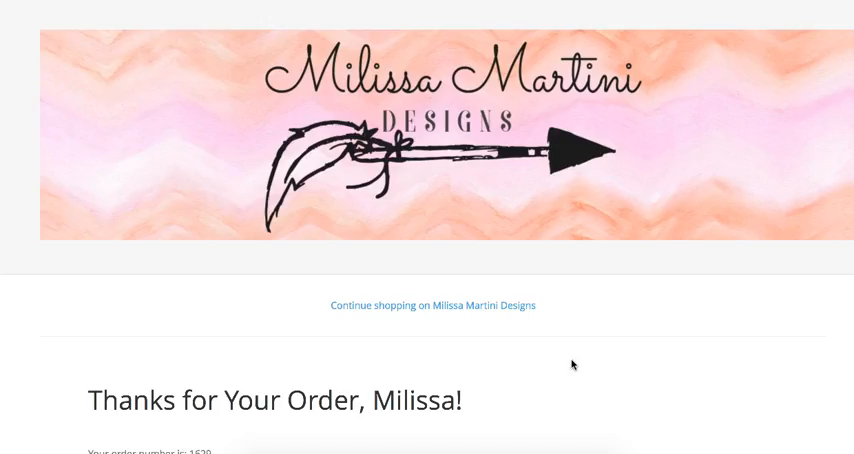
- Scroll the Orders page down to Order #1629, completed at $0.00
{"action": "scroll", "scroll_direction": "down", "scroll_amount": 3}
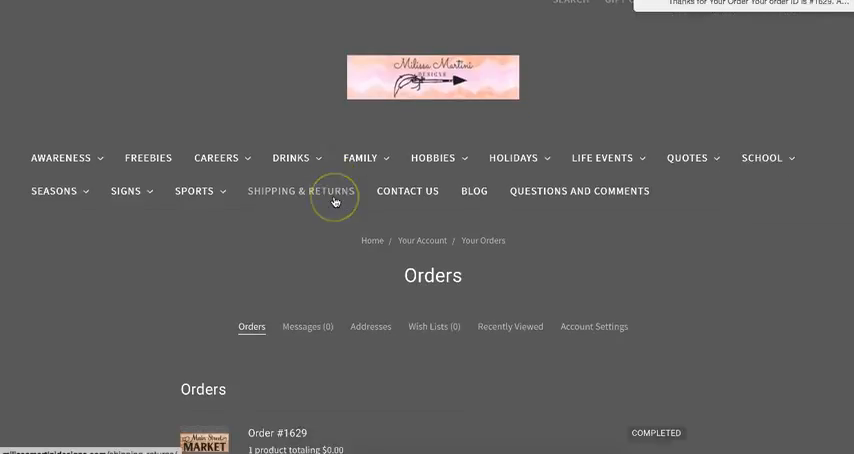
{"action": "scroll", "scroll_direction": "down", "scroll_amount": 3}
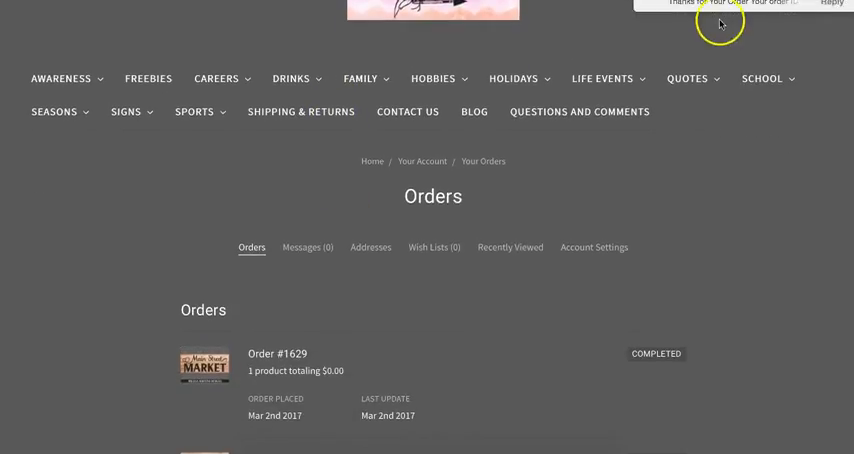
{"action": "scroll", "scroll_direction": "down", "scroll_amount": 3}
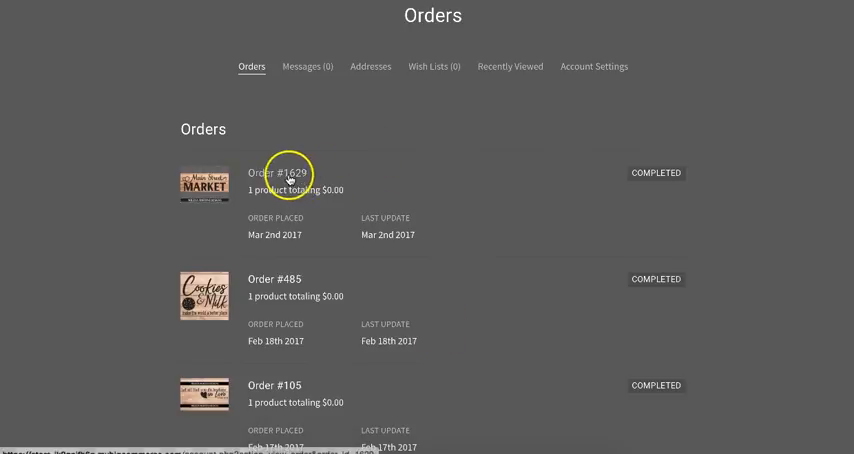
{"action": "left_click", "coordinate": [281, 172]}
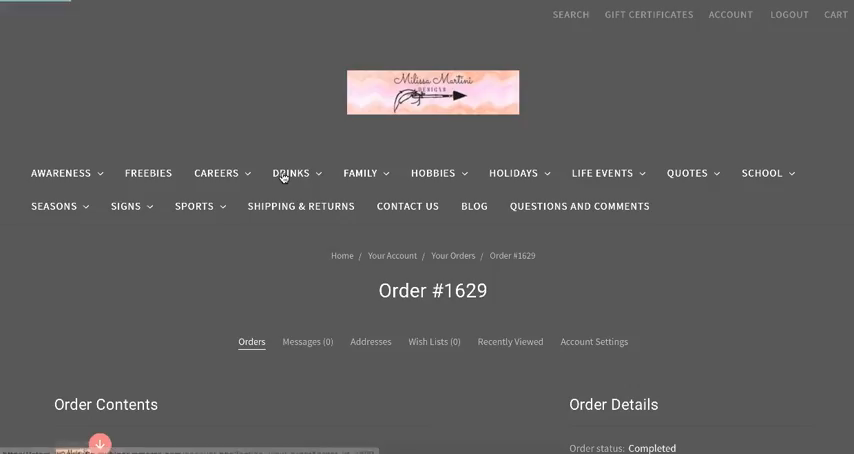
{"action": "scroll", "scroll_direction": "down", "scroll_amount": 3}
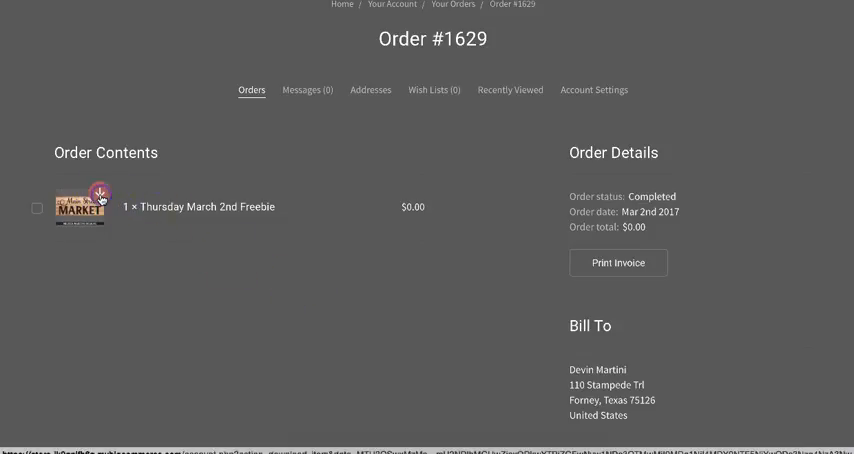
{"action": "left_click", "coordinate": [83, 207]}
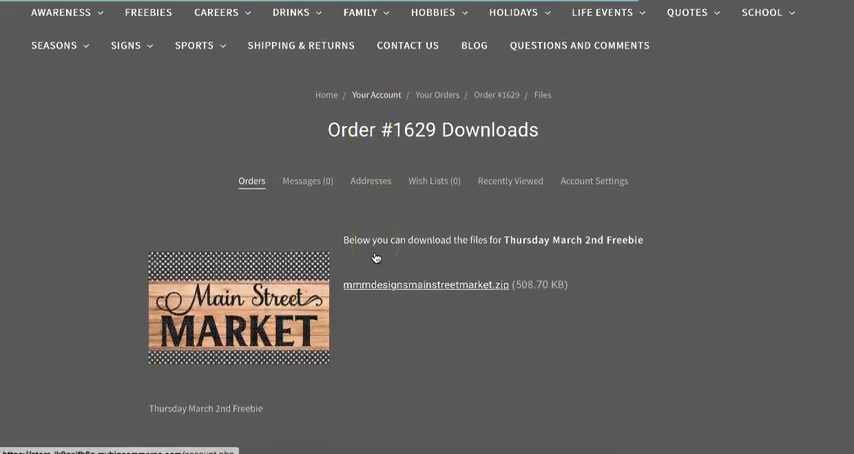
{"action": "left_click", "coordinate": [425, 225]}
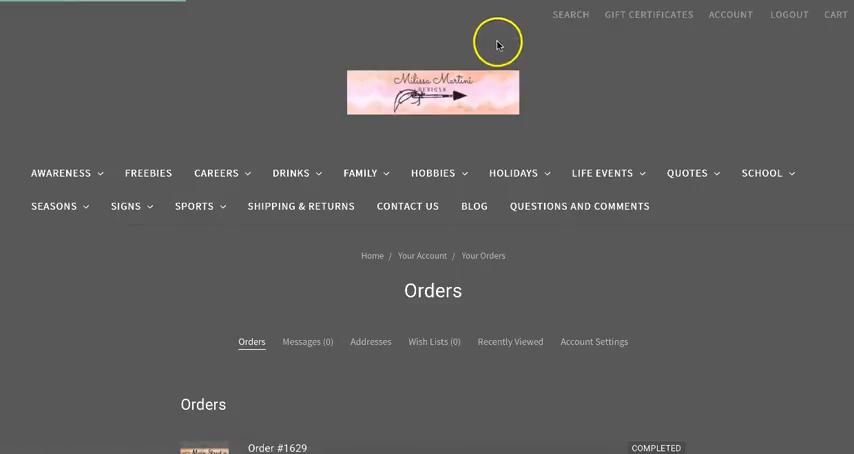
{"action": "scroll", "scroll_direction": "down", "scroll_amount": 3}
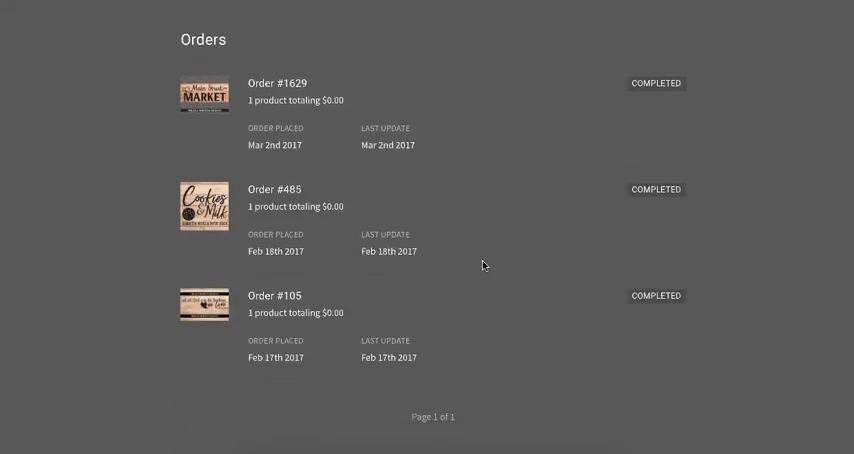